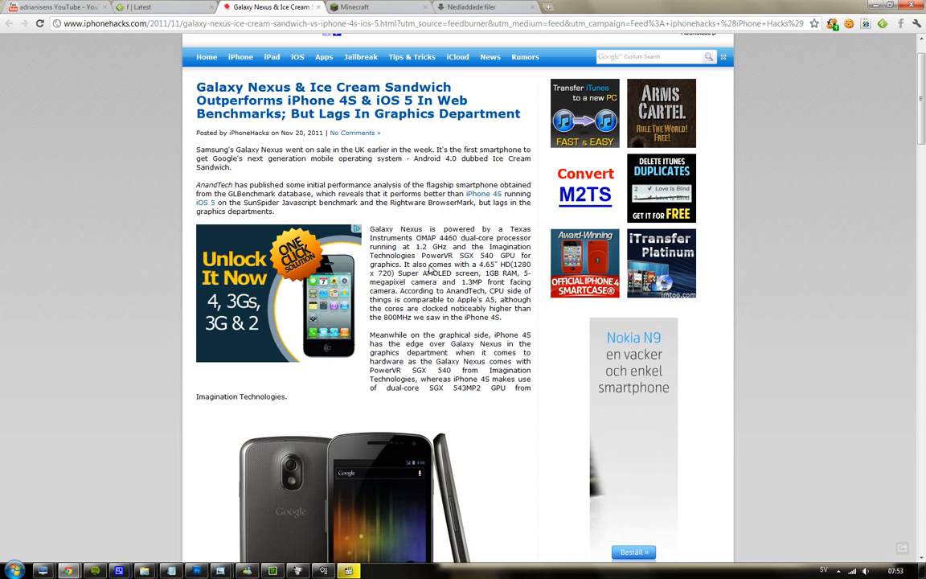
scroll("down", 3)
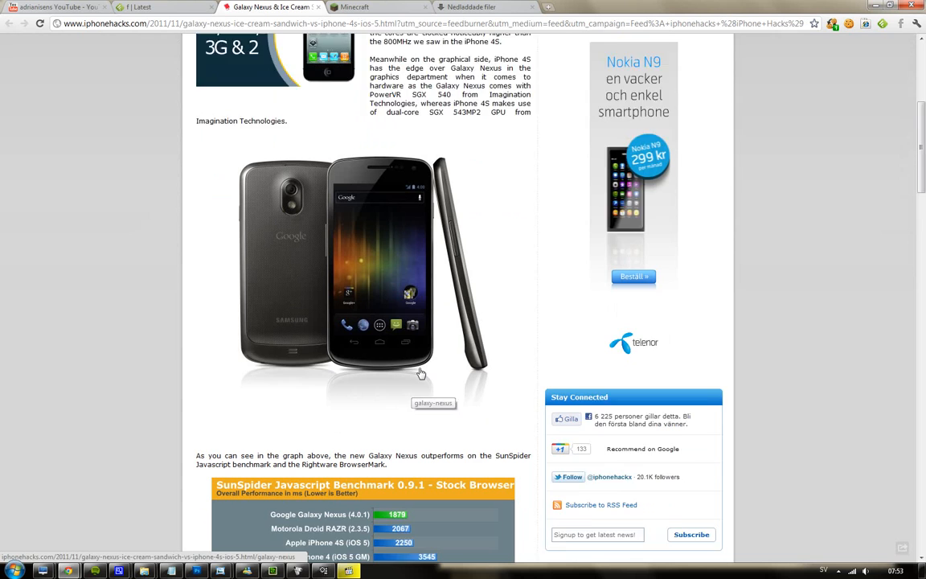
scroll("down", 3)
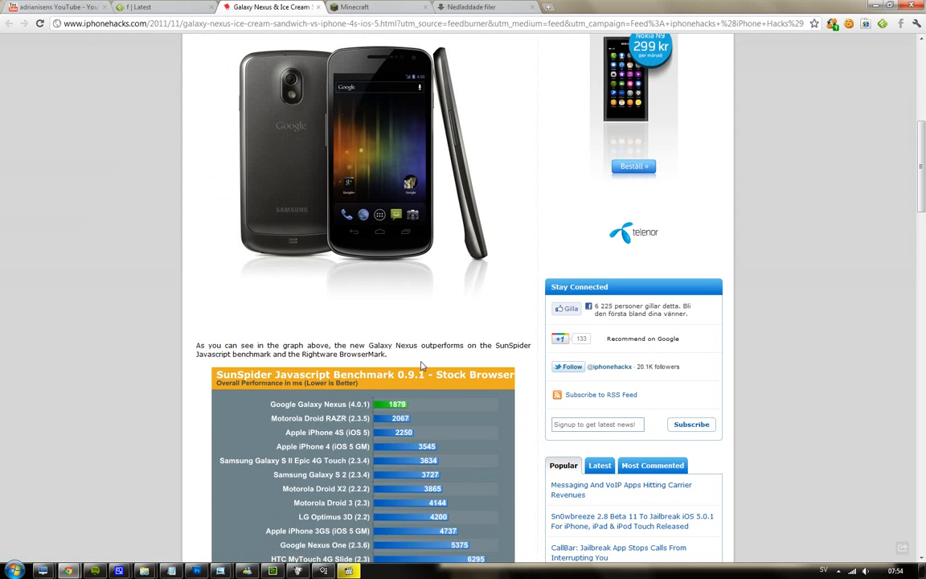
scroll("down", 3)
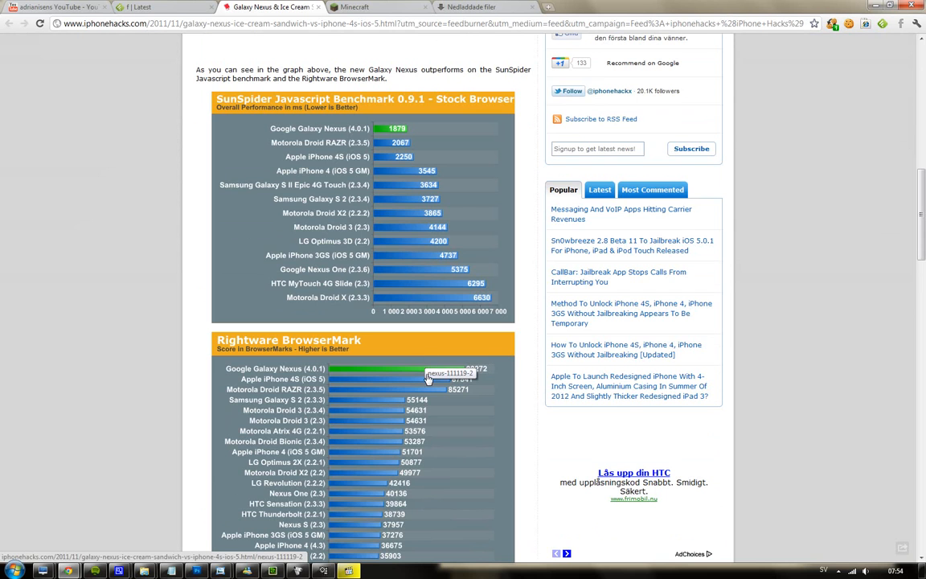
scroll("down", 3)
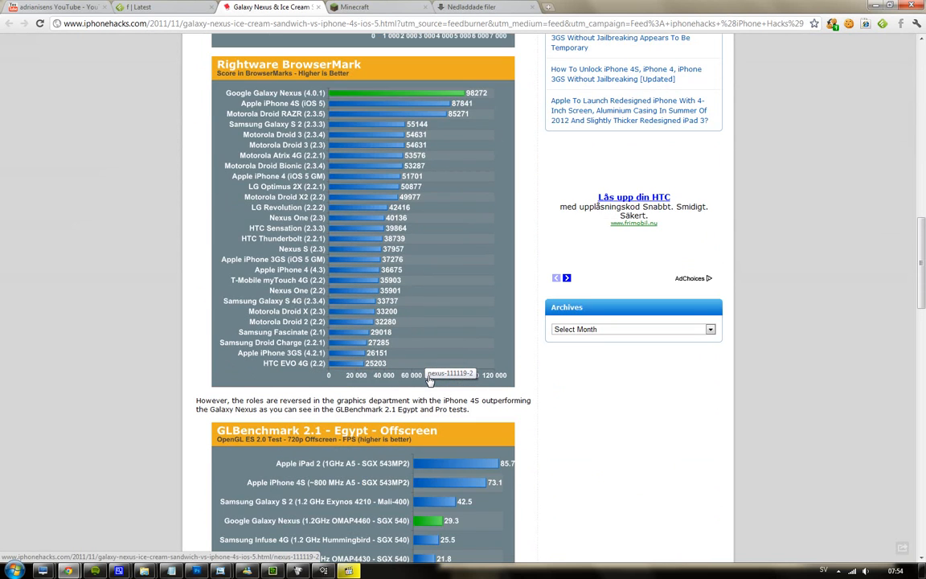
scroll("down", 3)
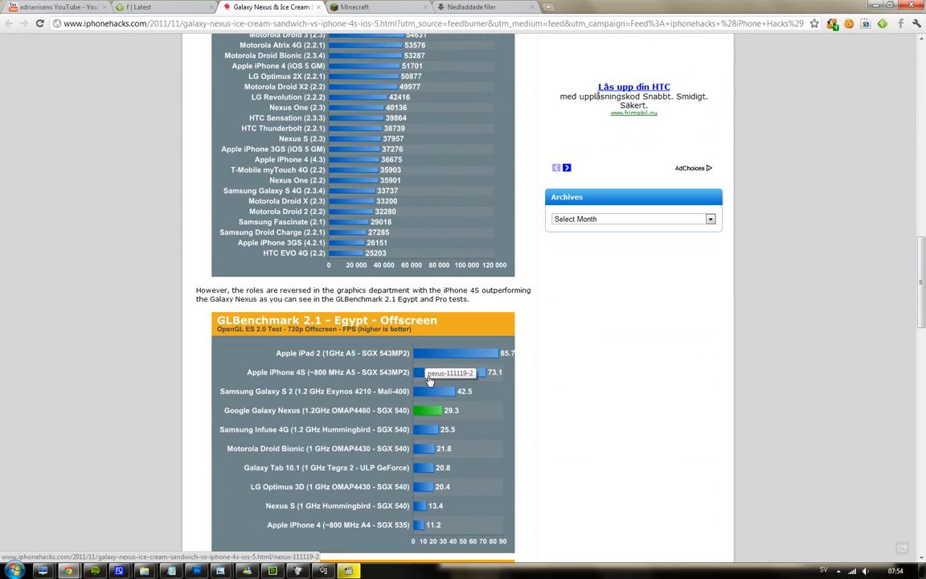
scroll("down", 3)
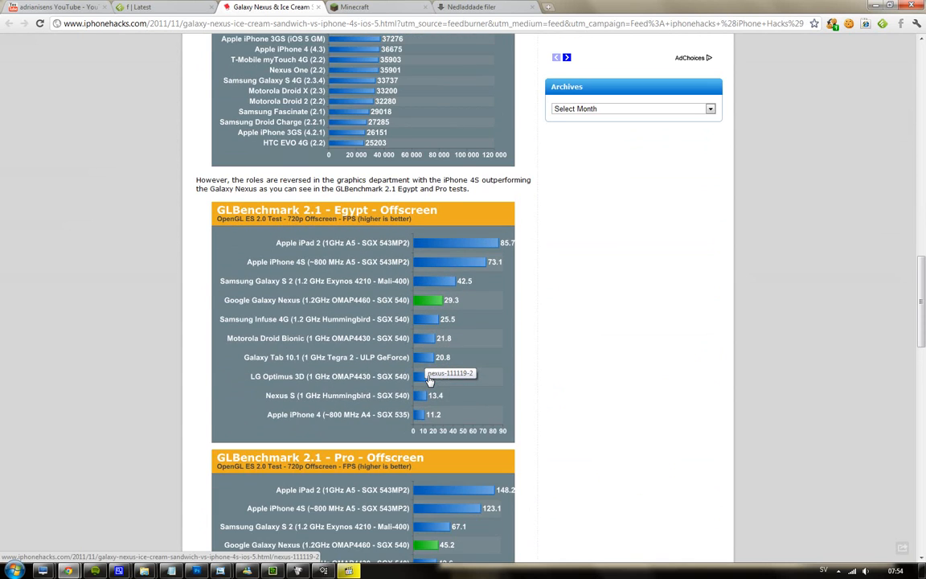
scroll("down", 3)
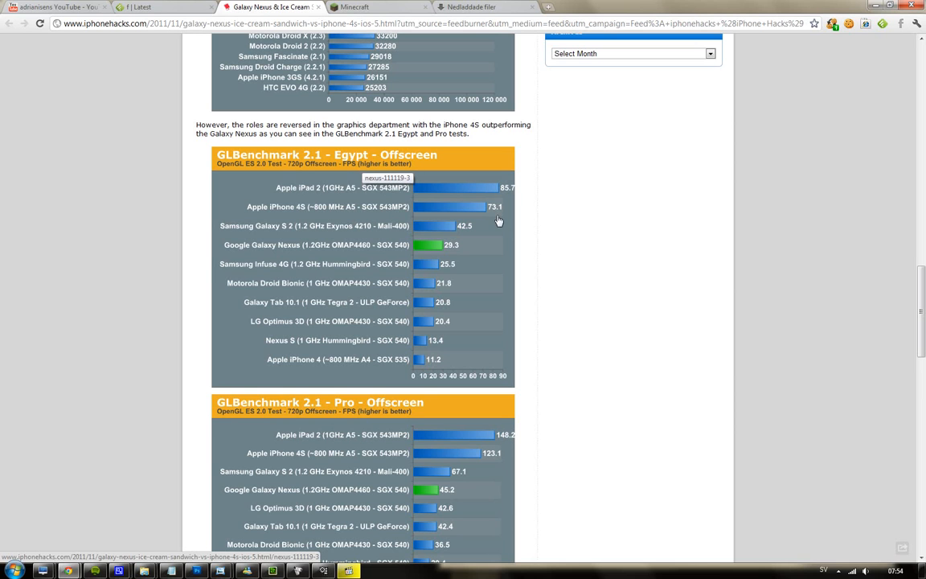
mouse_move(463, 385)
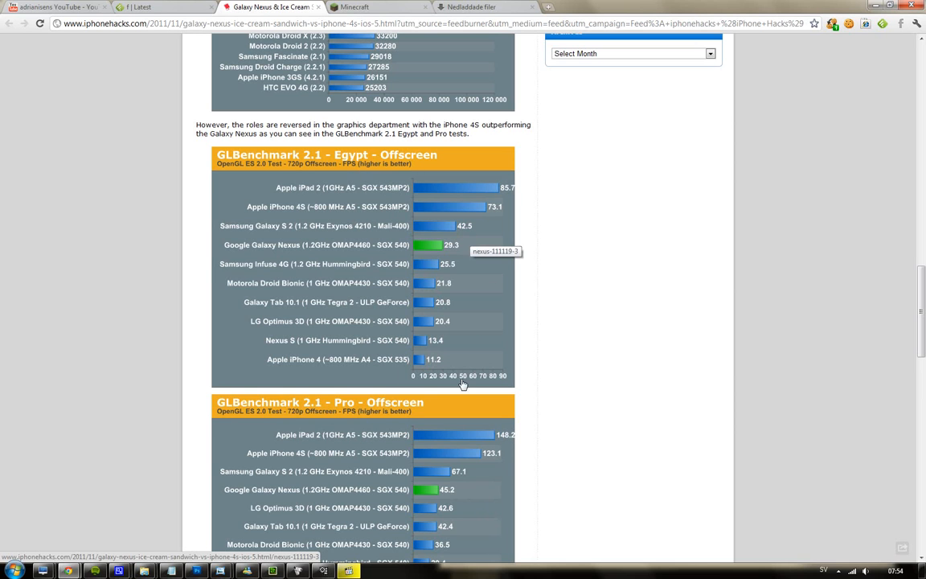
mouse_move(468, 418)
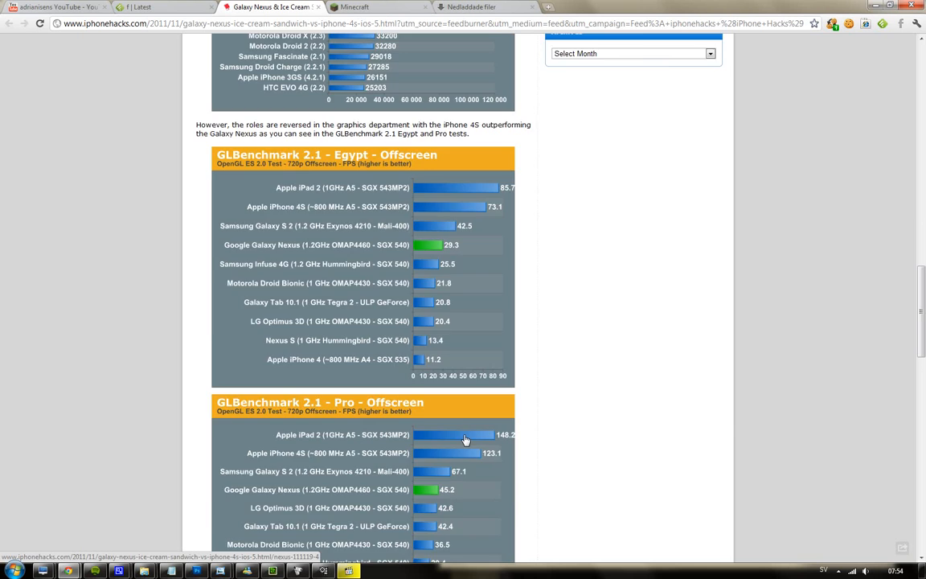
scroll("up", 3)
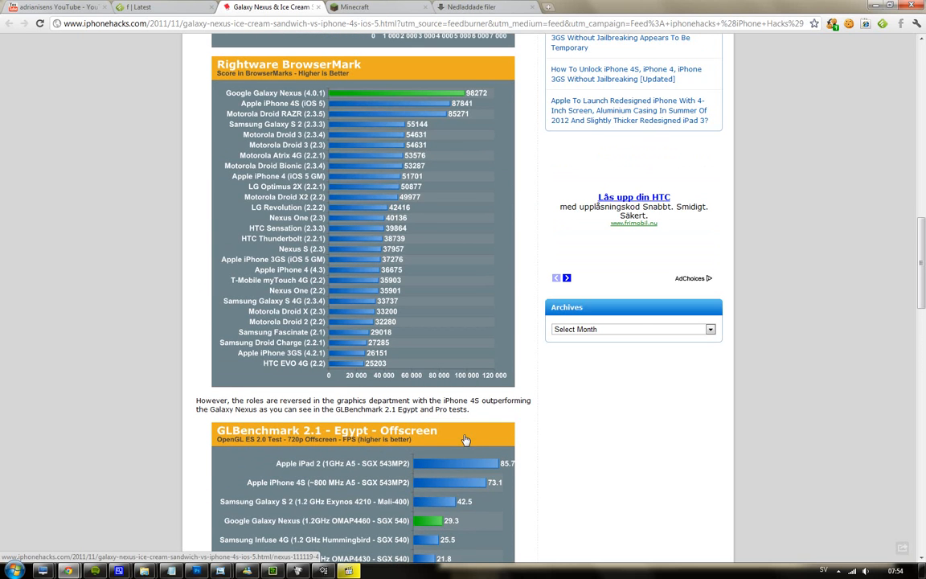
mouse_move(465, 442)
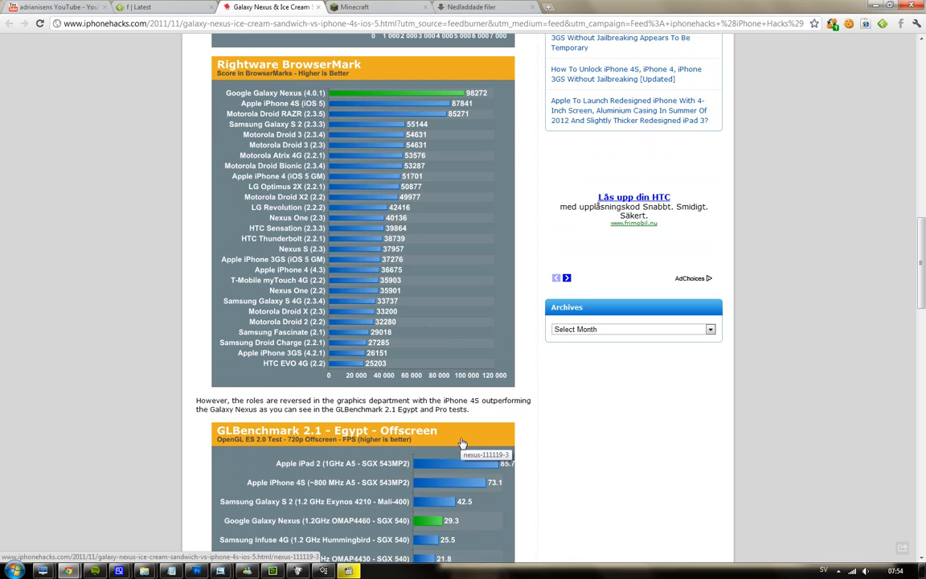
mouse_move(444, 395)
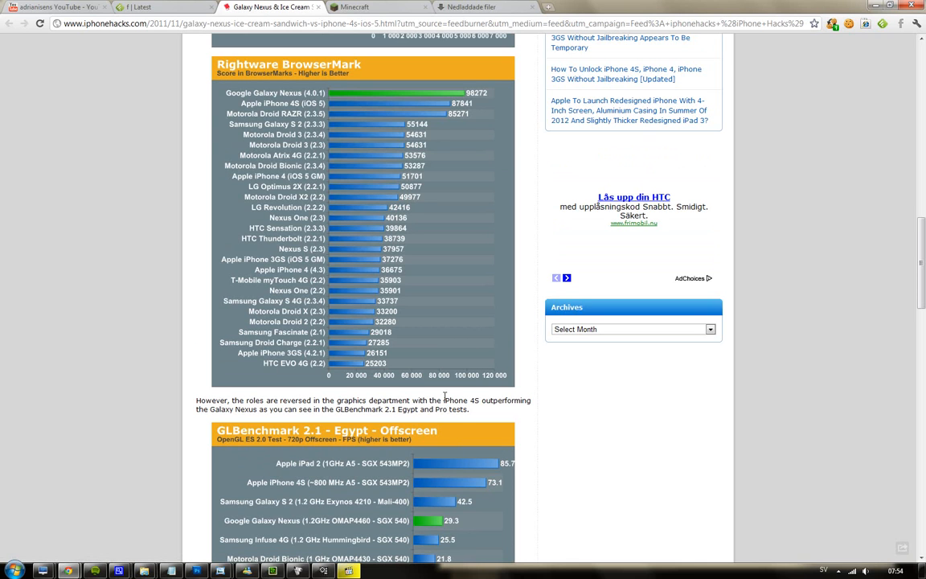
mouse_move(447, 377)
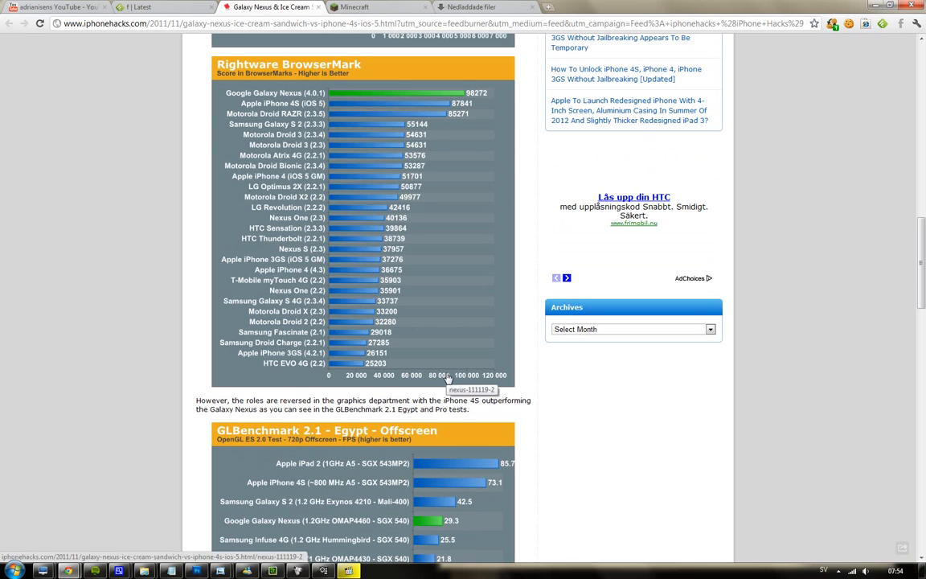
mouse_move(442, 413)
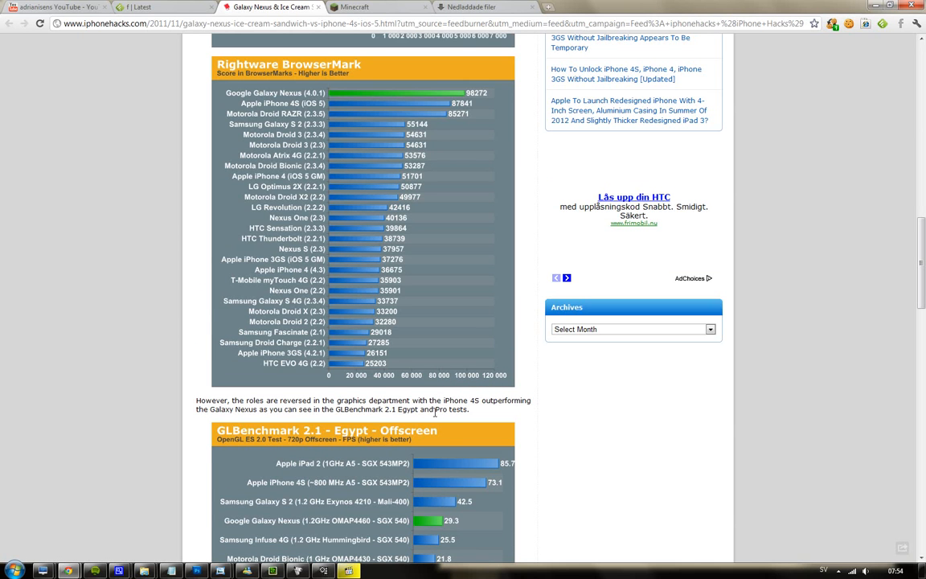
scroll("down", 3)
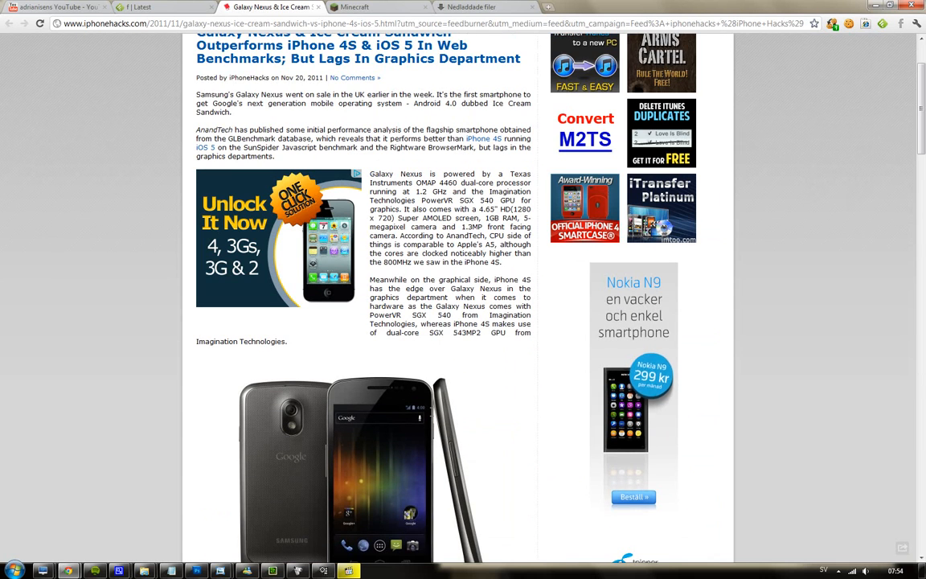
scroll("down", 3)
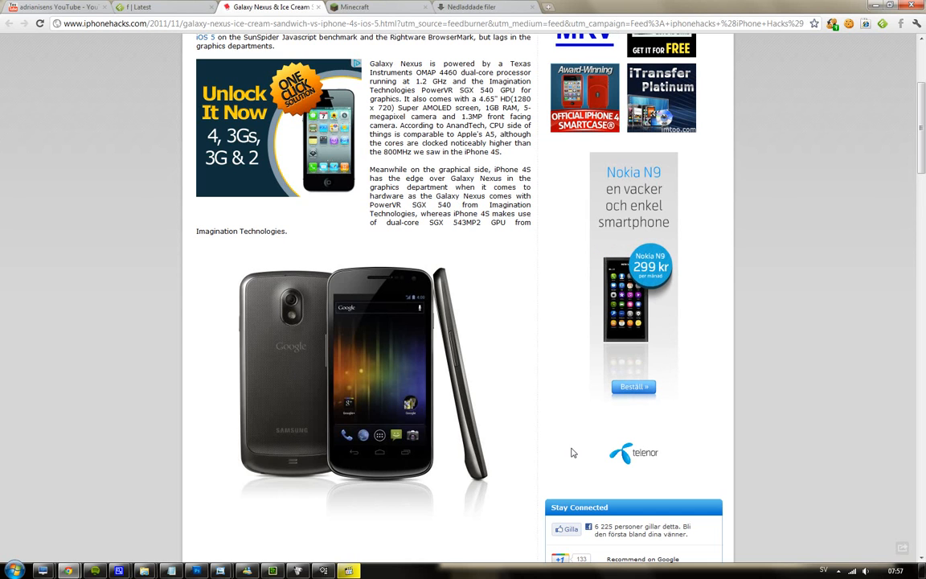
scroll("down", 3)
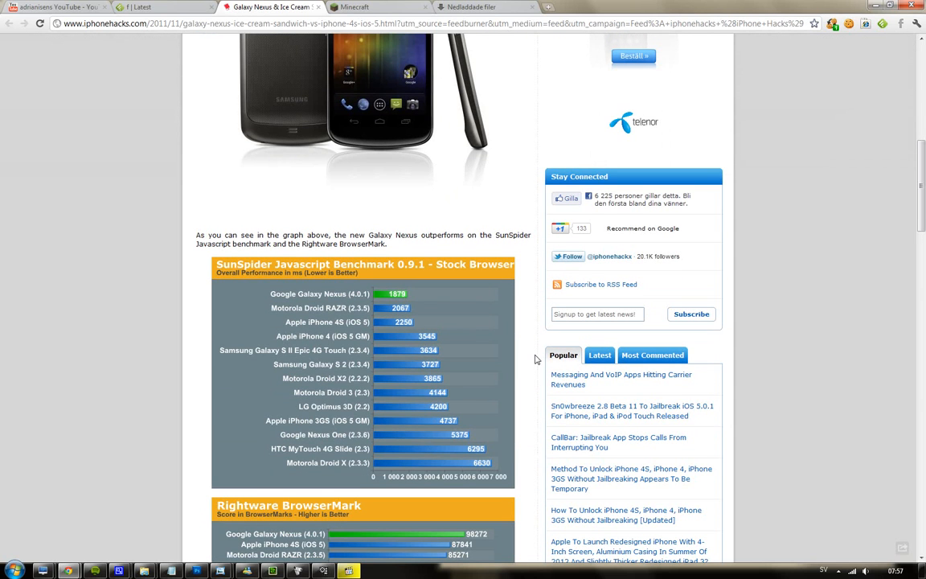
scroll("down", 3)
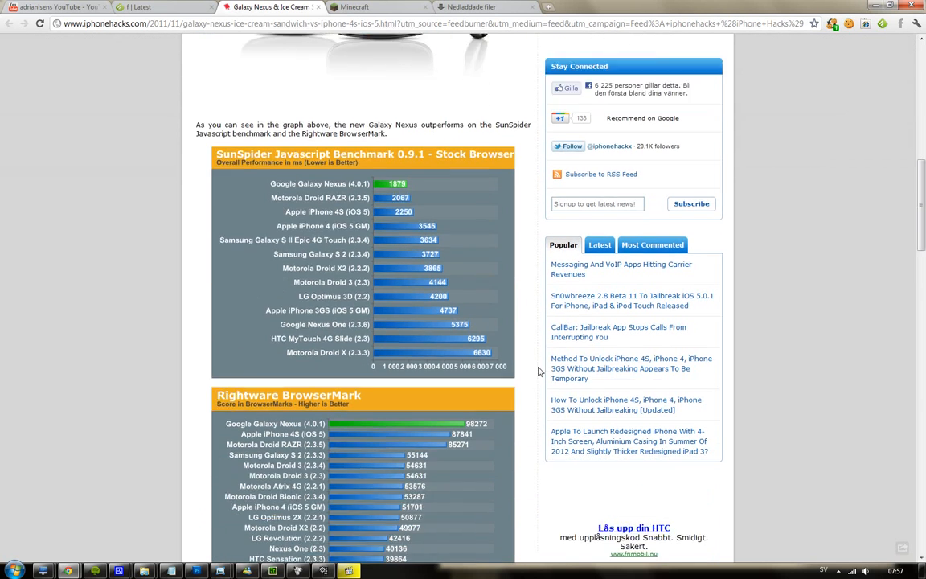
scroll("down", 3)
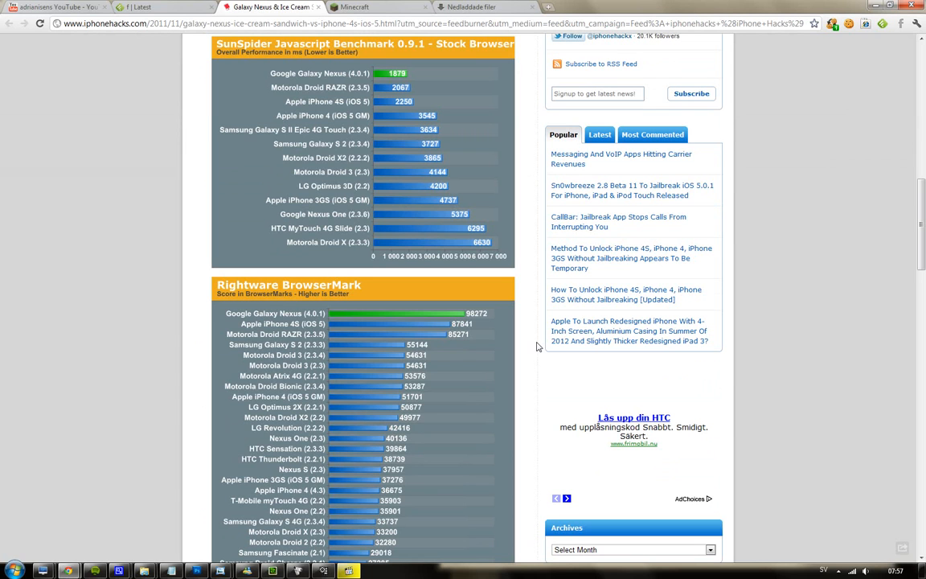
mouse_move(547, 353)
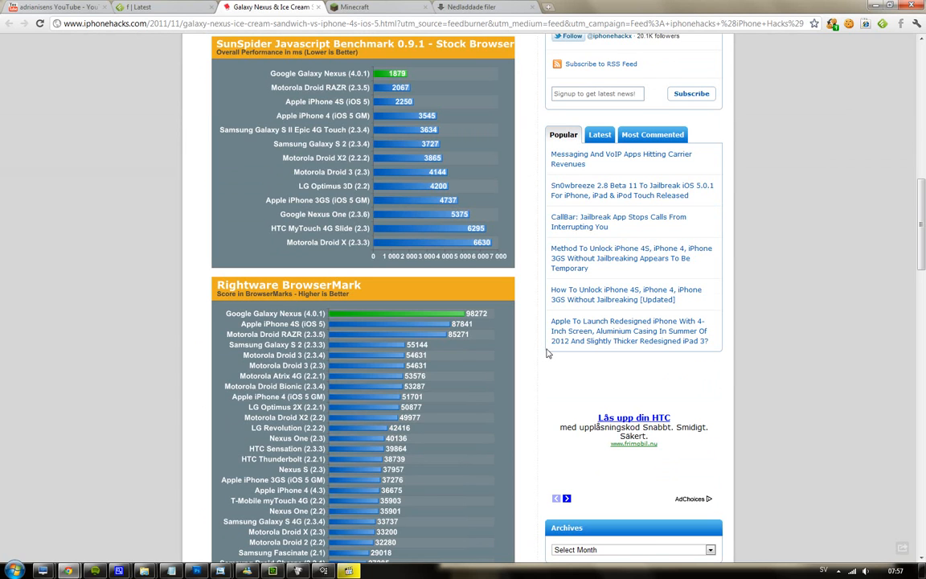
scroll("down", 3)
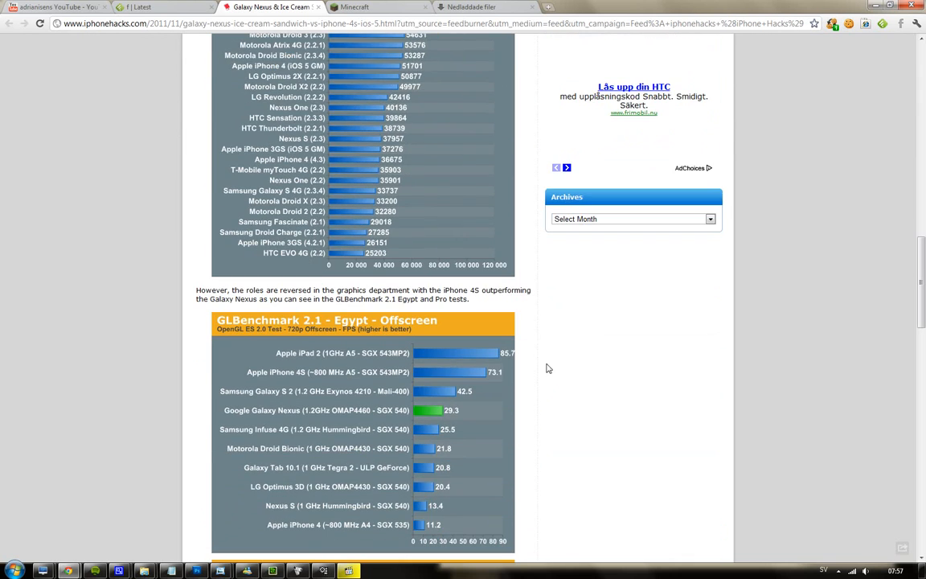
scroll("down", 3)
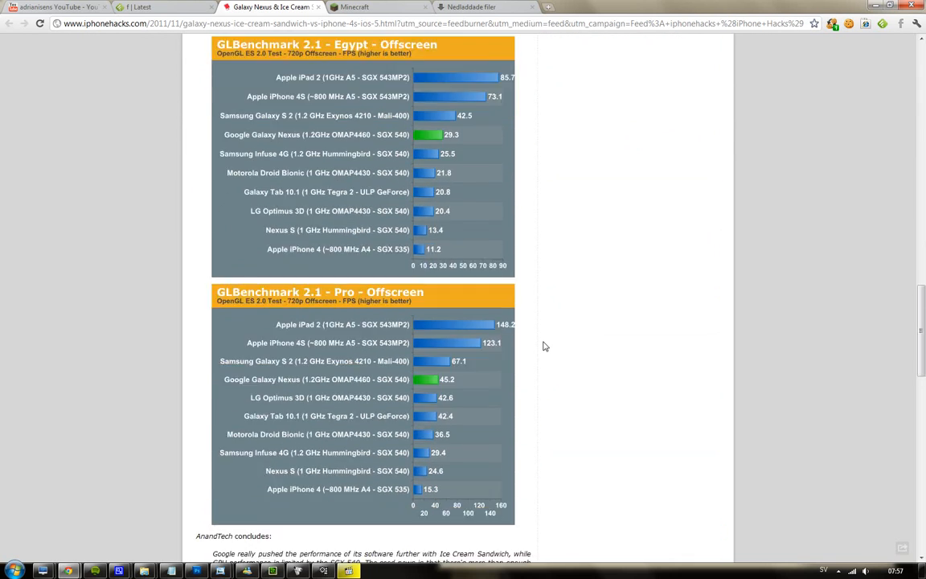
scroll("down", 3)
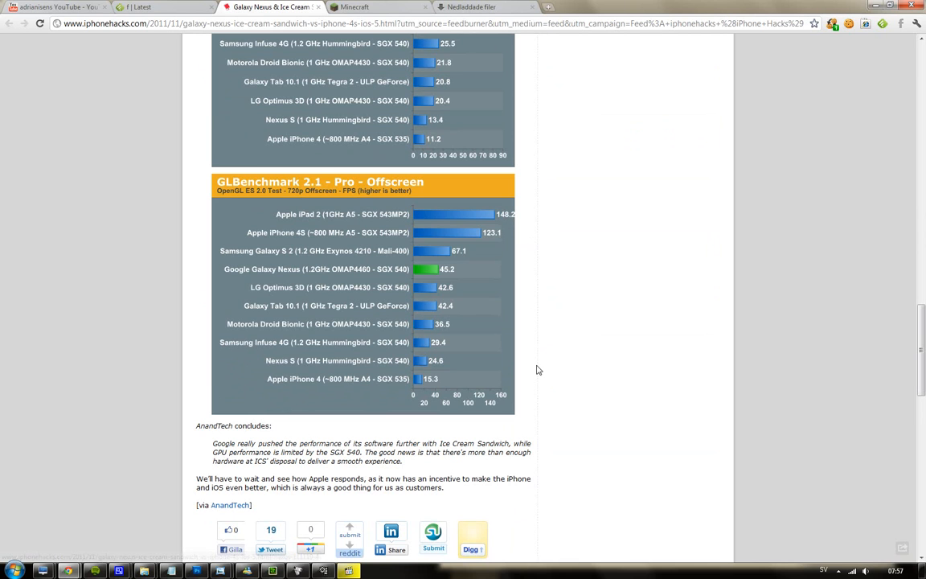
mouse_move(563, 412)
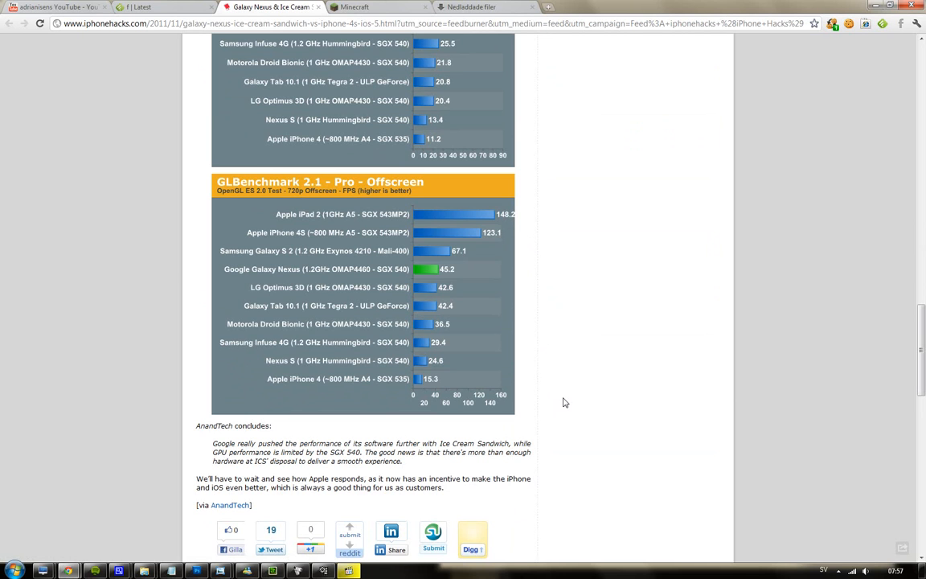
mouse_move(558, 412)
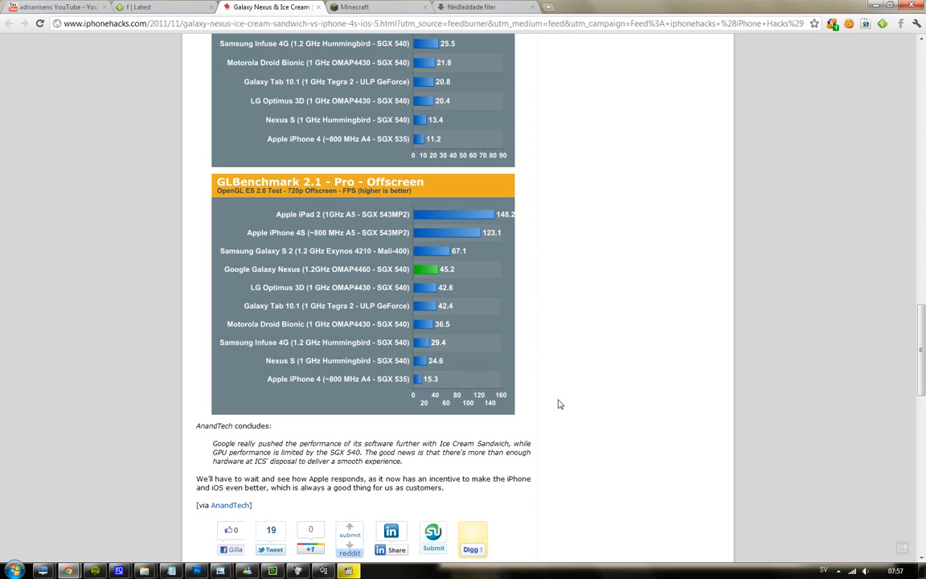
mouse_move(546, 399)
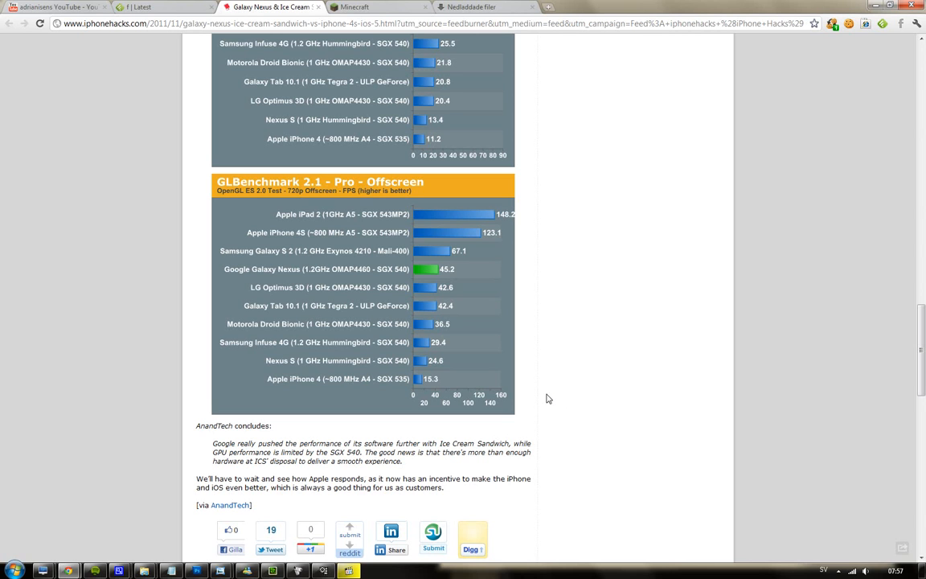
mouse_move(558, 413)
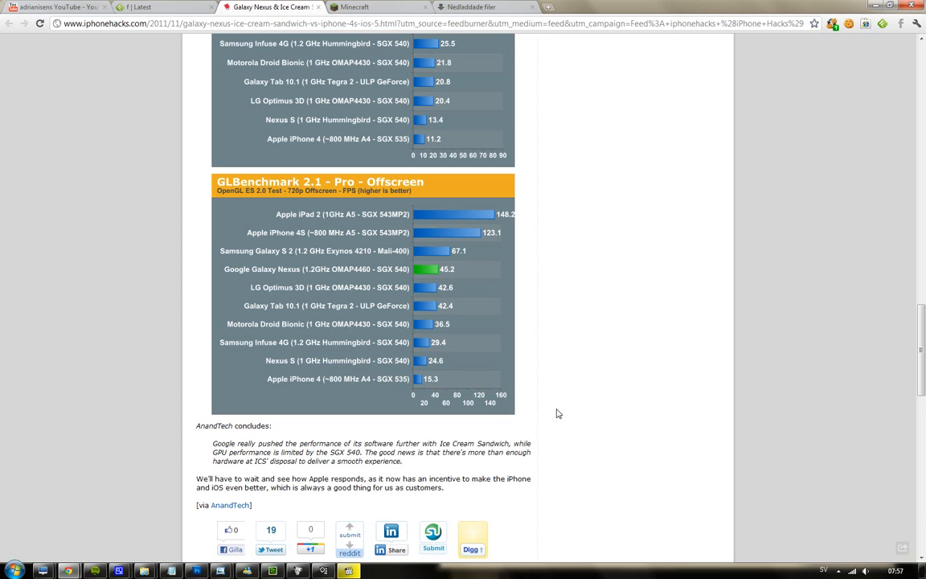
scroll("up", 3)
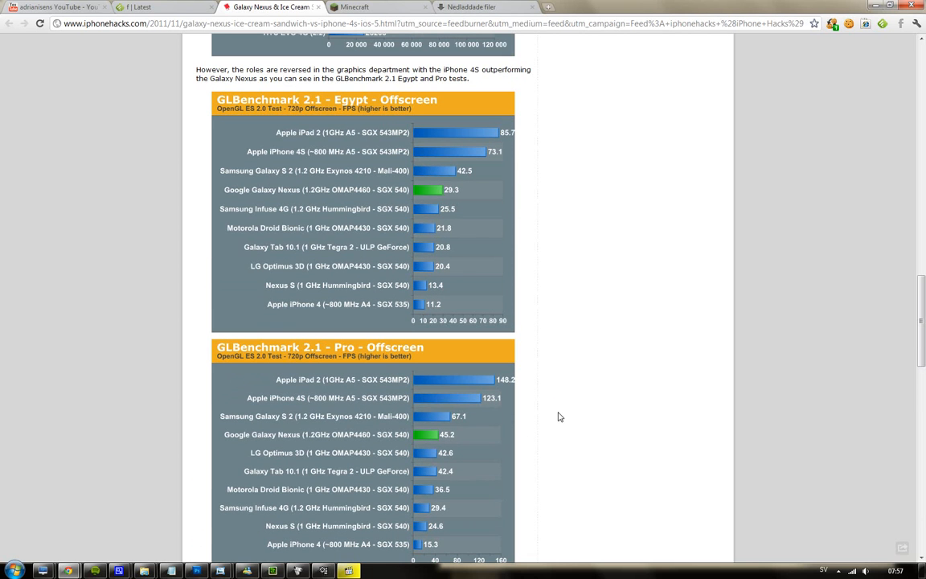